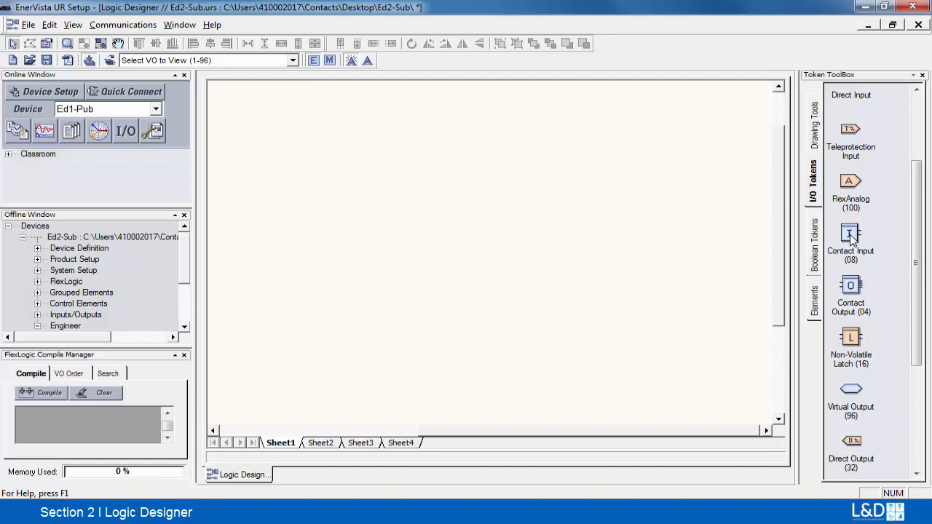
mouse_move(851, 241)
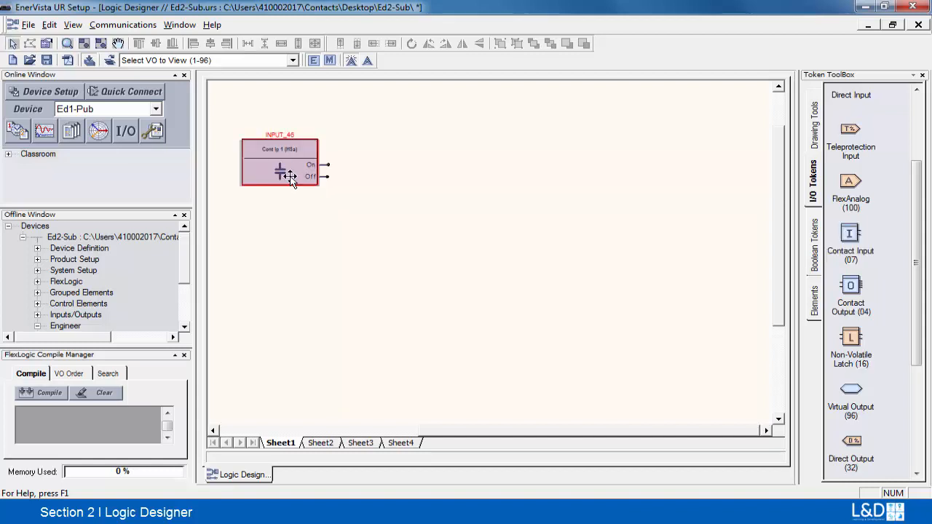
- Select the newly placed Cont Ip 1 contact input token on Sheet1
click(284, 163)
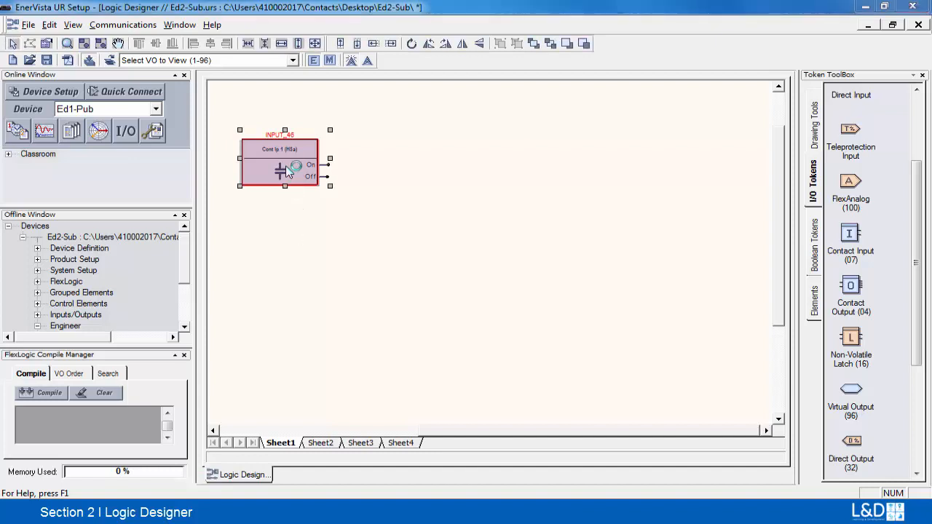
- Rename the first contact input to Sw A in its properties and confirm
double_click(279, 169)
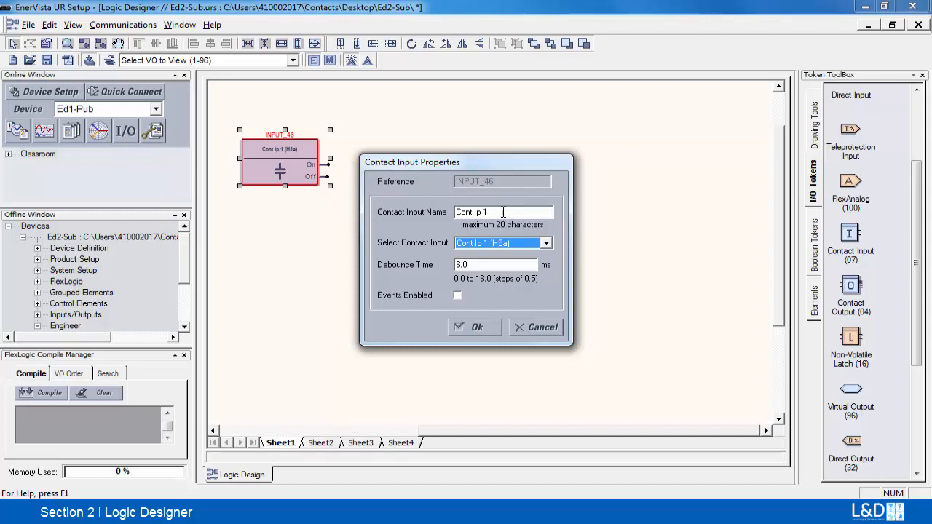
triple_click(472, 213)
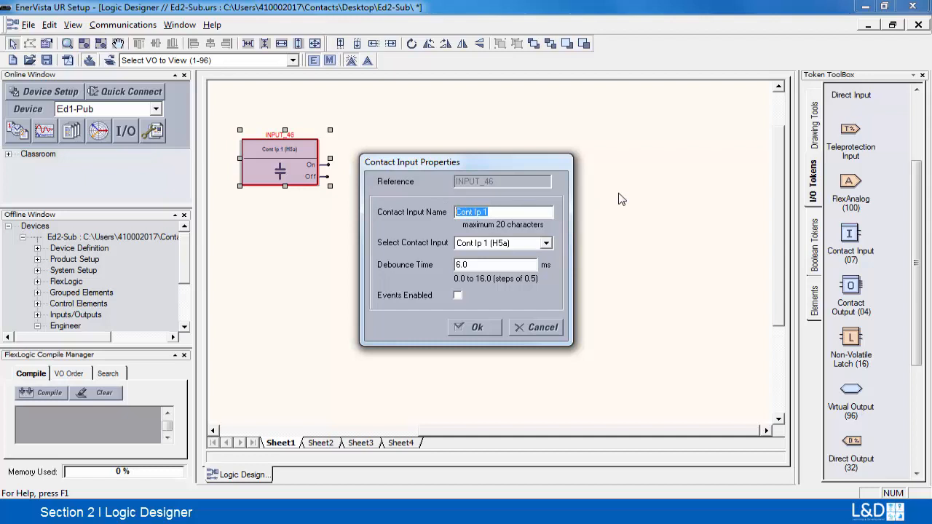
text(Sw A)
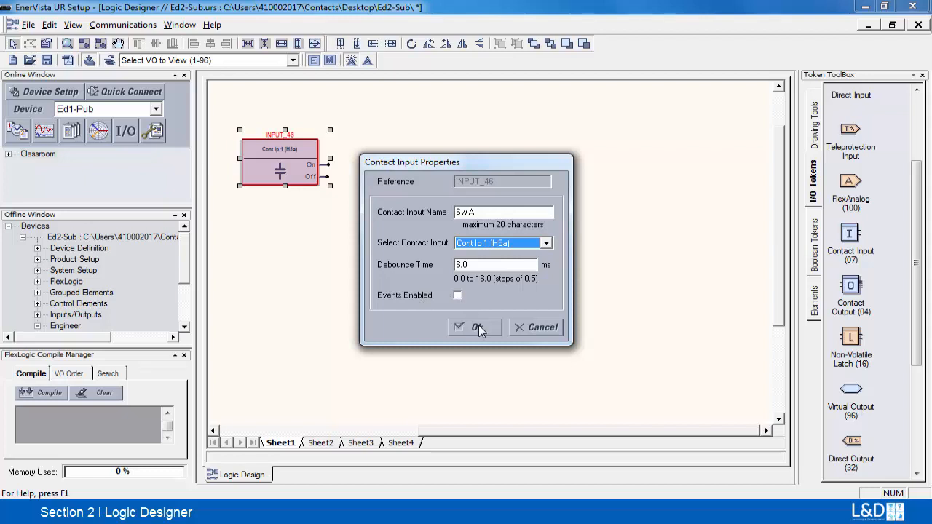
click(475, 326)
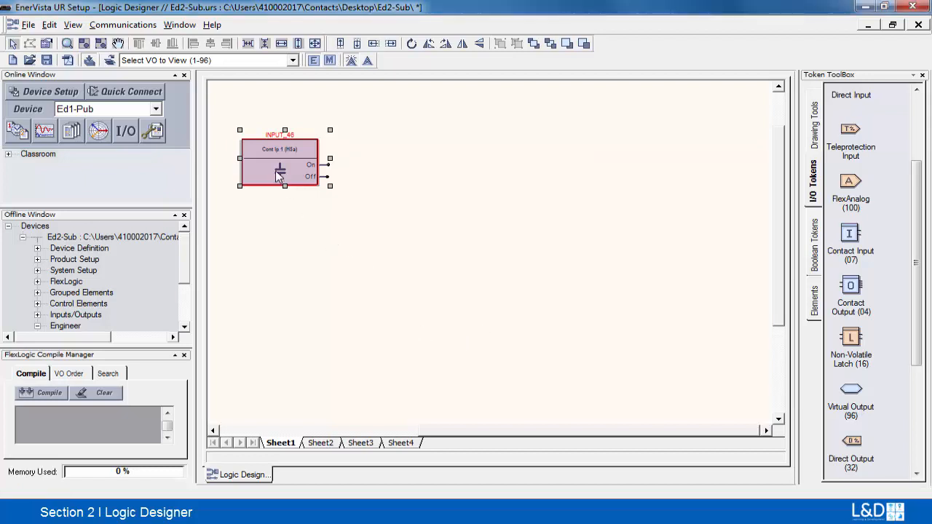
mouse_move(377, 178)
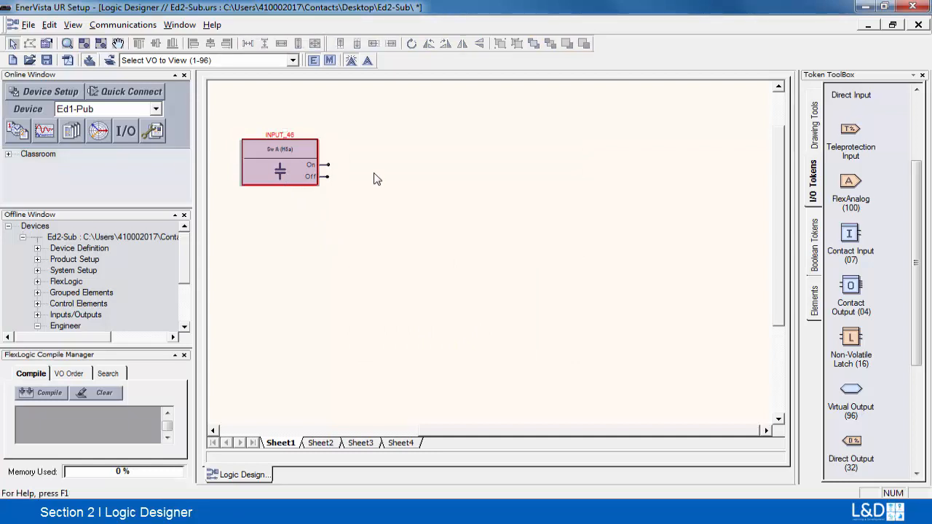
- Add a second contact input for Cont Ip 2 below Sw A and name it SW B
drag(376, 174, 626, 236)
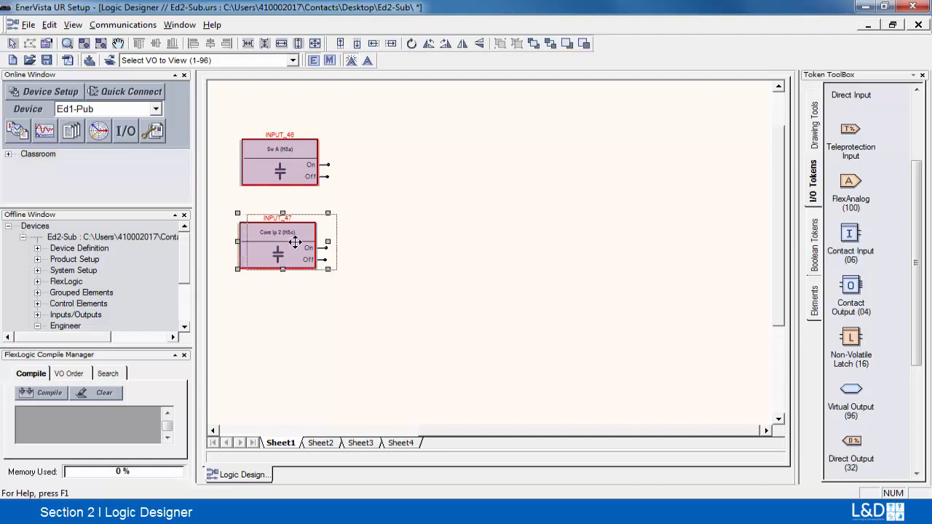
double_click(279, 245)
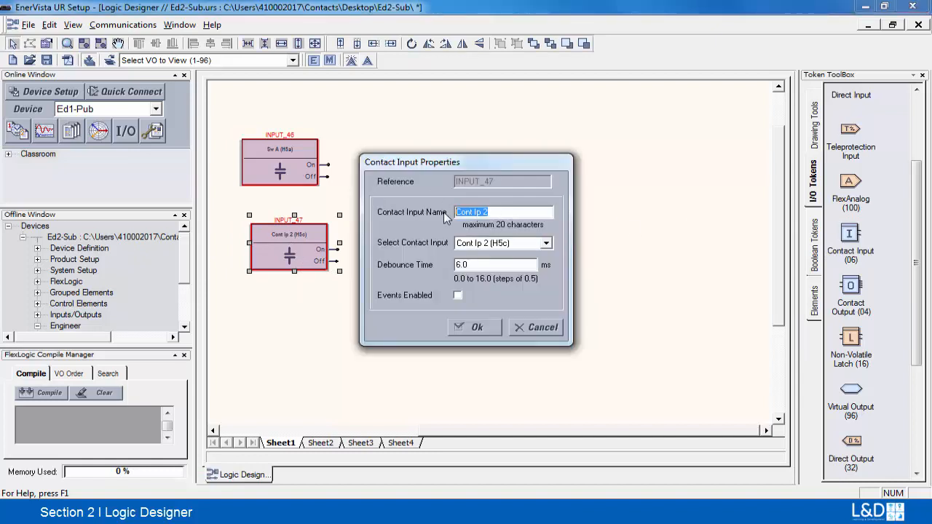
text(SW B)
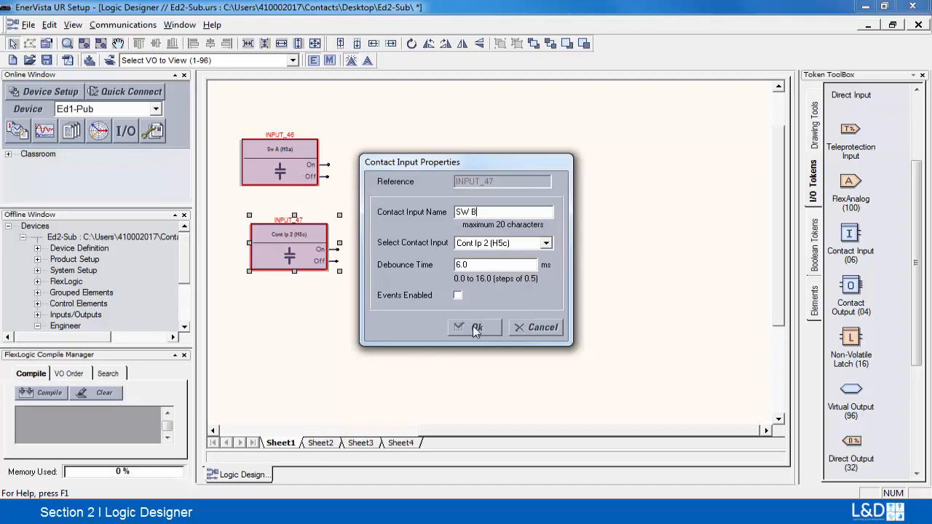
click(475, 326)
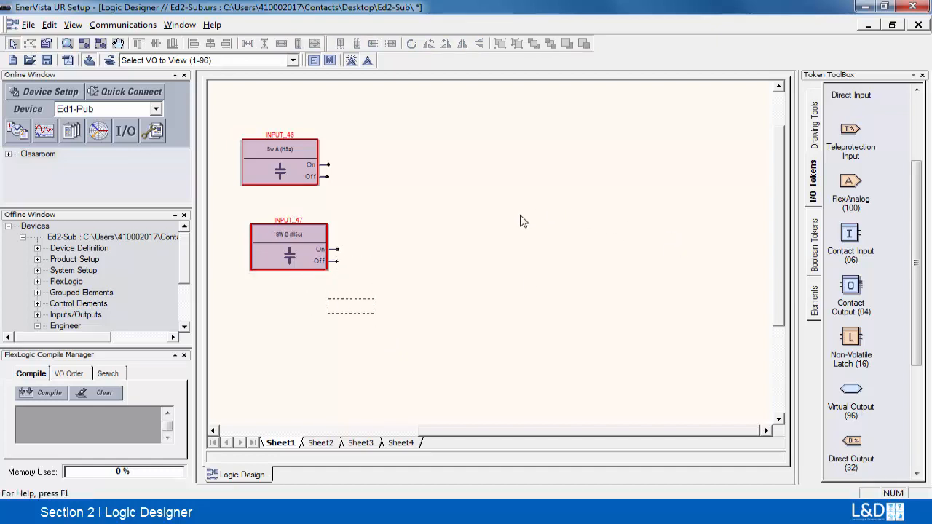
mouse_move(295, 157)
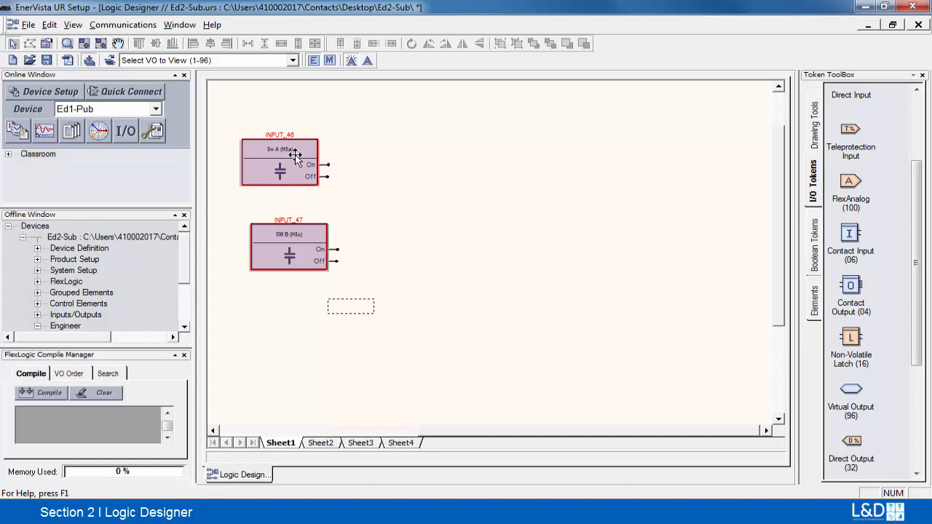
mouse_move(265, 154)
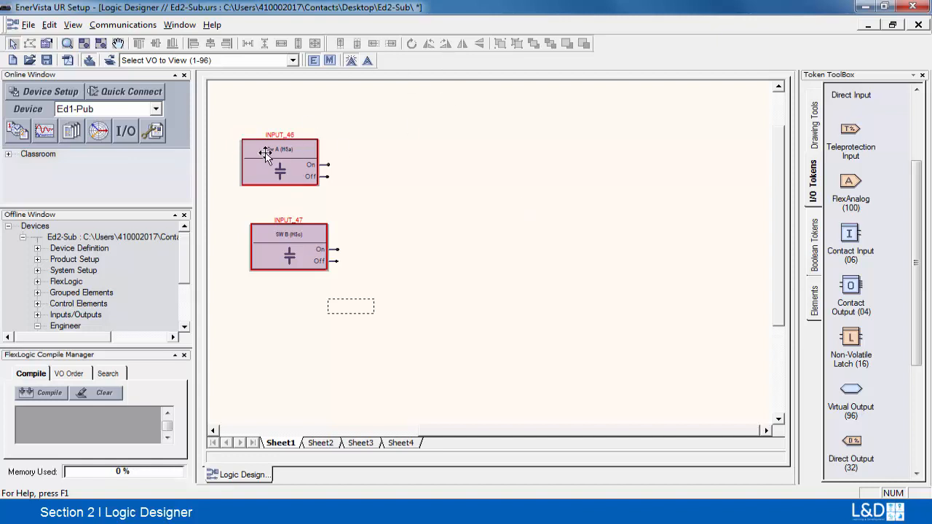
- Select the generic Input token placed above the two contact inputs
click(280, 162)
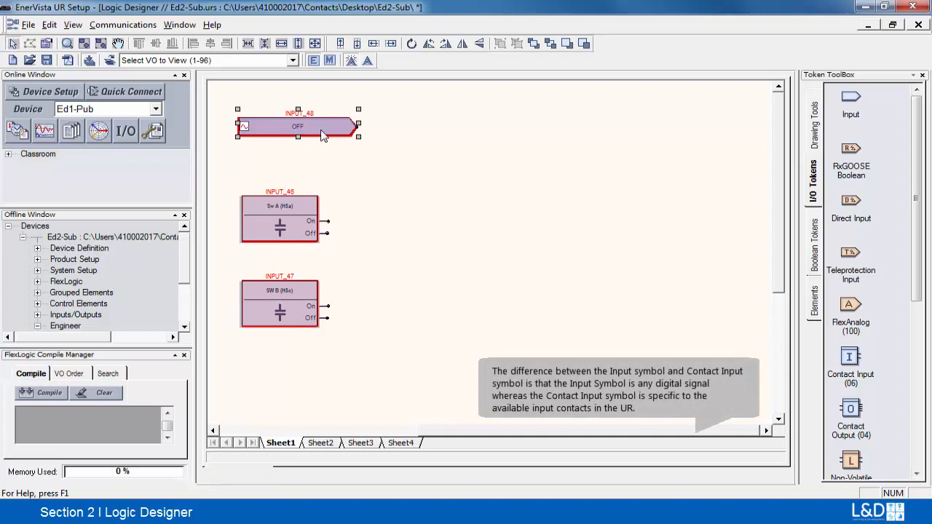
- Set the Input token to Pushbuttons, CONTROL PUSHBUTTON 1 ON, and view its associated settings screen
double_click(297, 125)
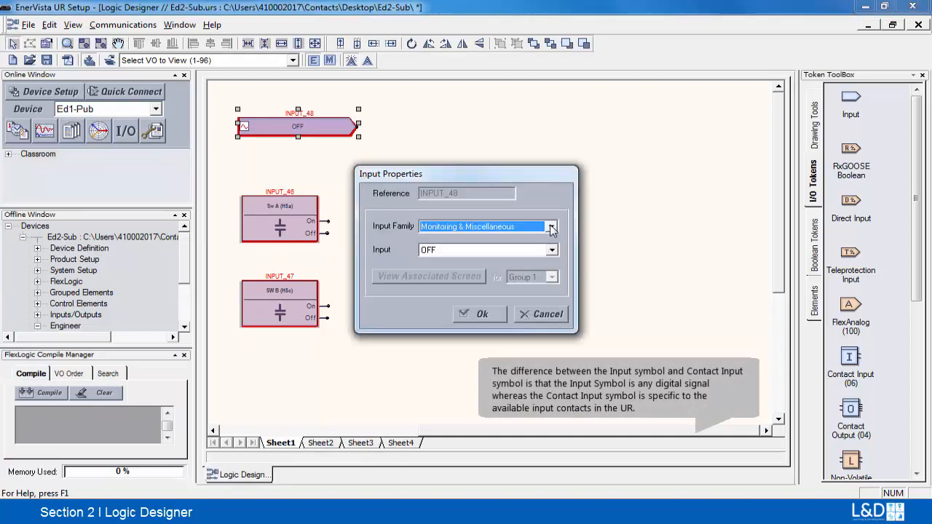
click(550, 227)
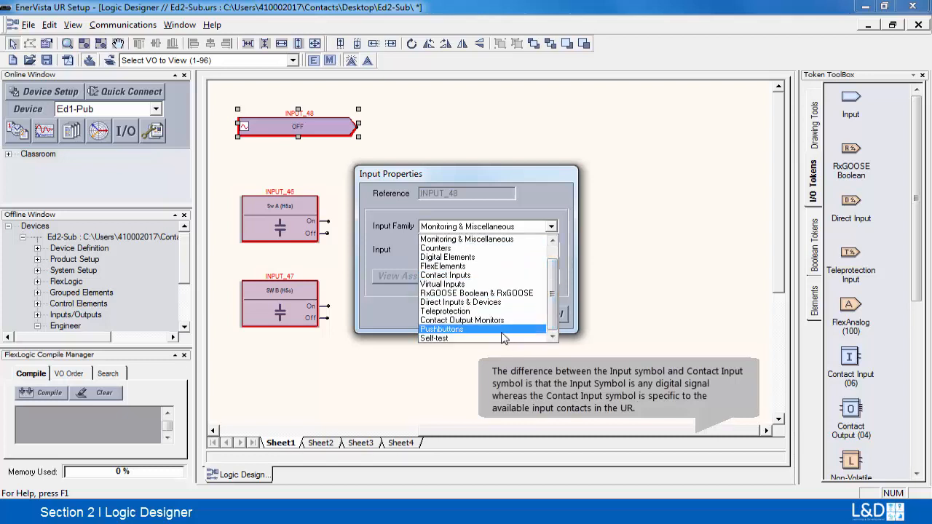
click(443, 329)
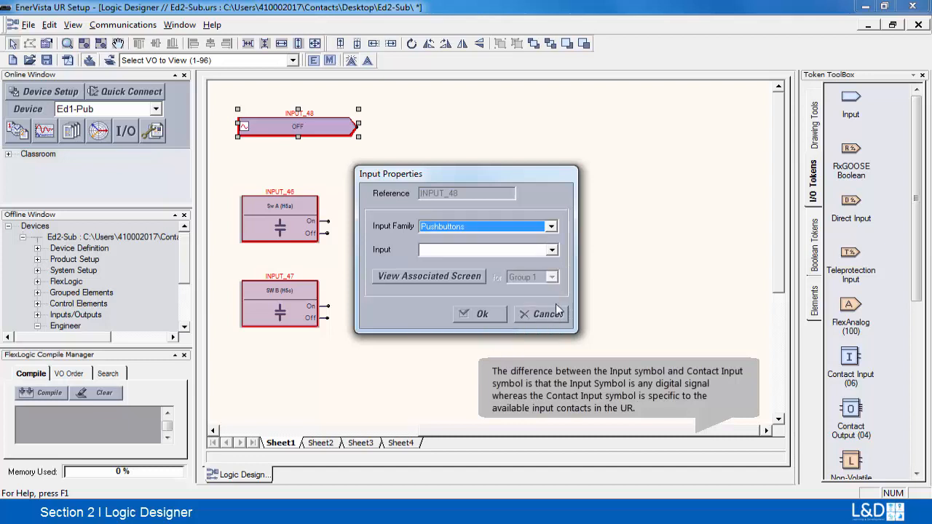
mouse_move(542, 251)
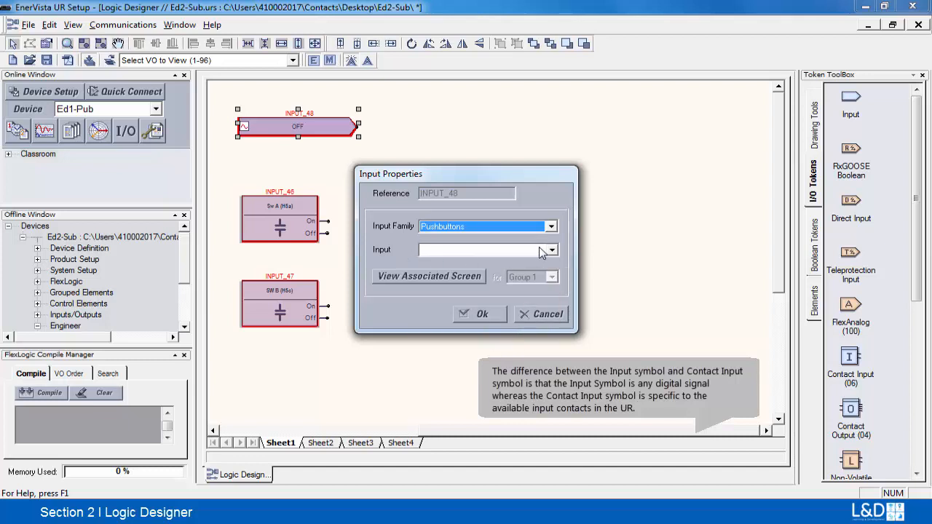
click(551, 251)
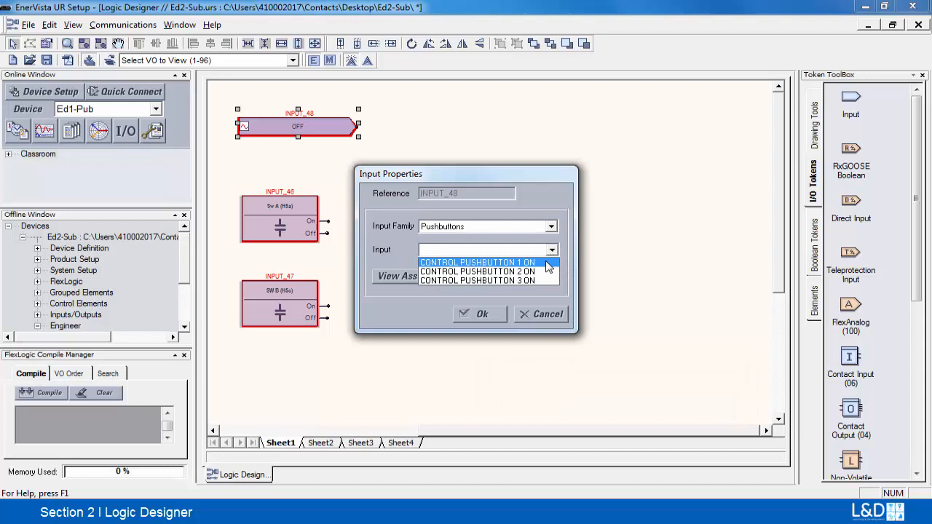
click(477, 262)
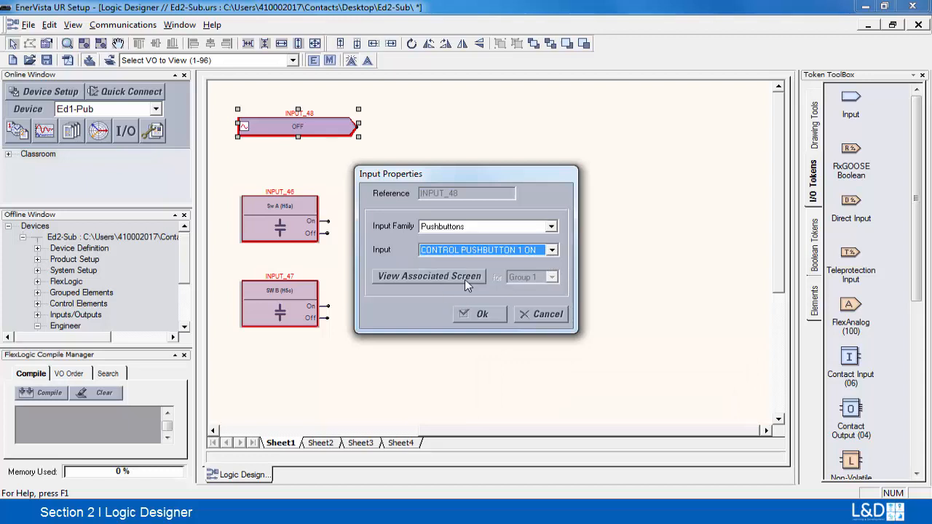
mouse_move(437, 279)
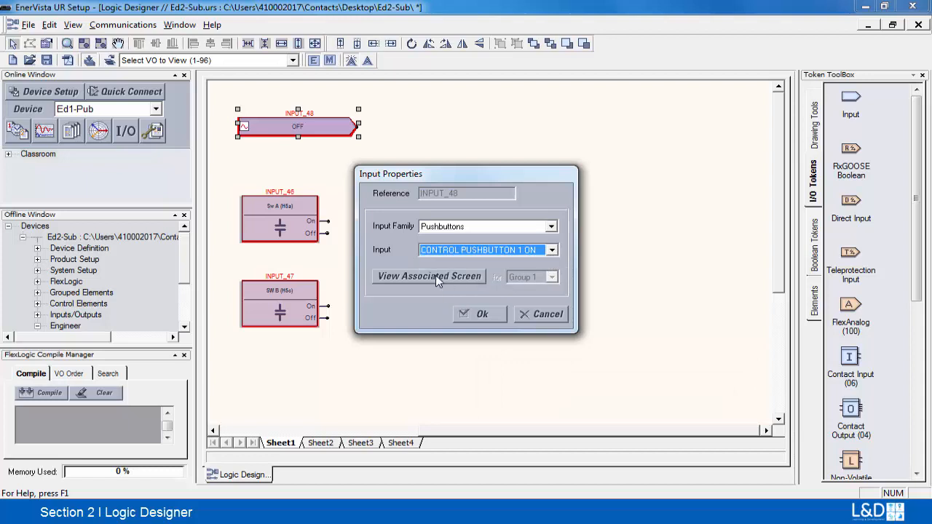
click(428, 277)
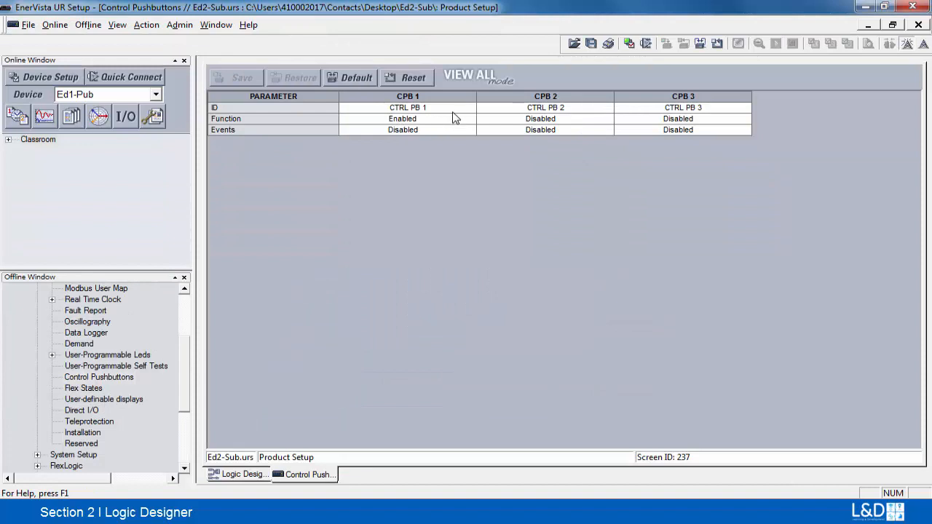
mouse_move(407, 118)
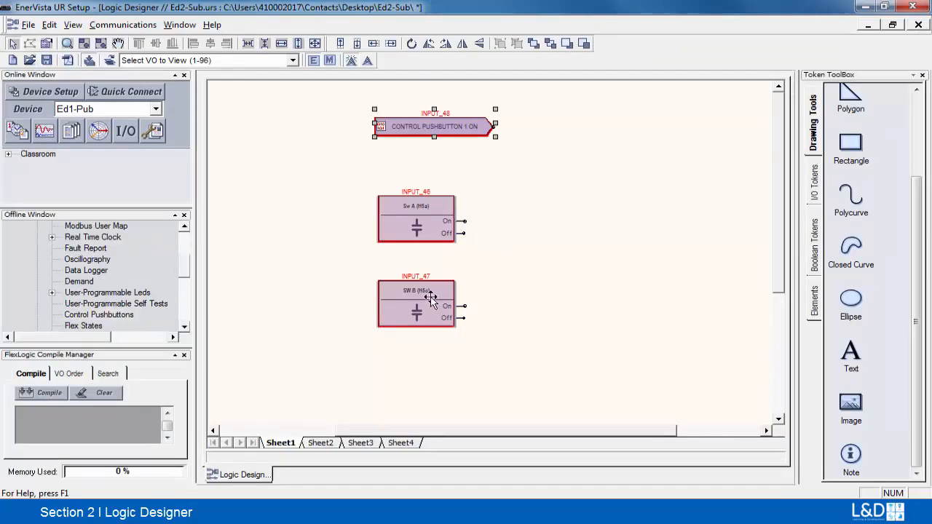
mouse_move(447, 171)
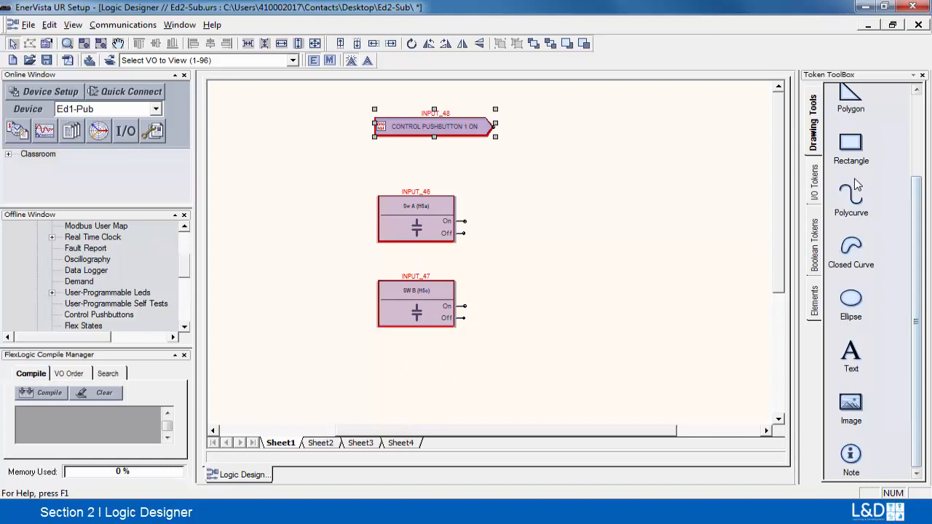
mouse_move(816, 192)
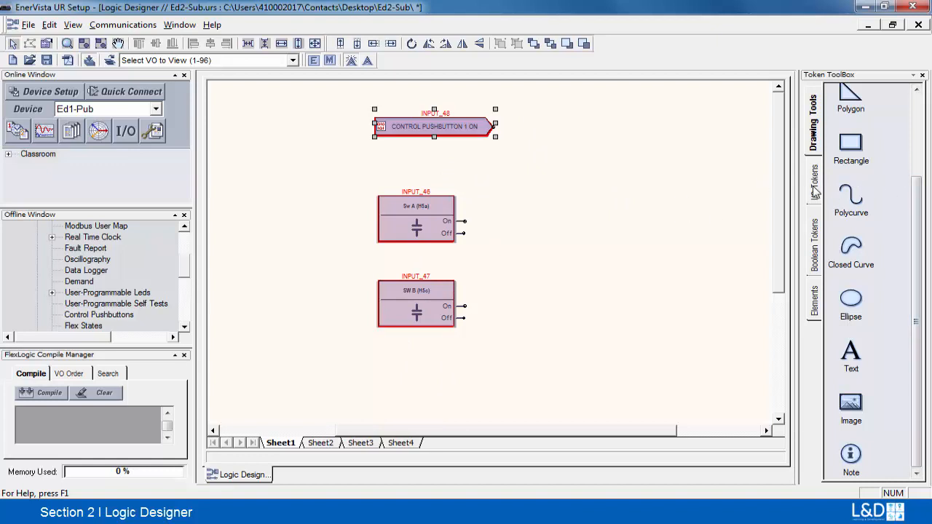
- Bring up the Boolean Tokens for the AND and OR gates
click(813, 175)
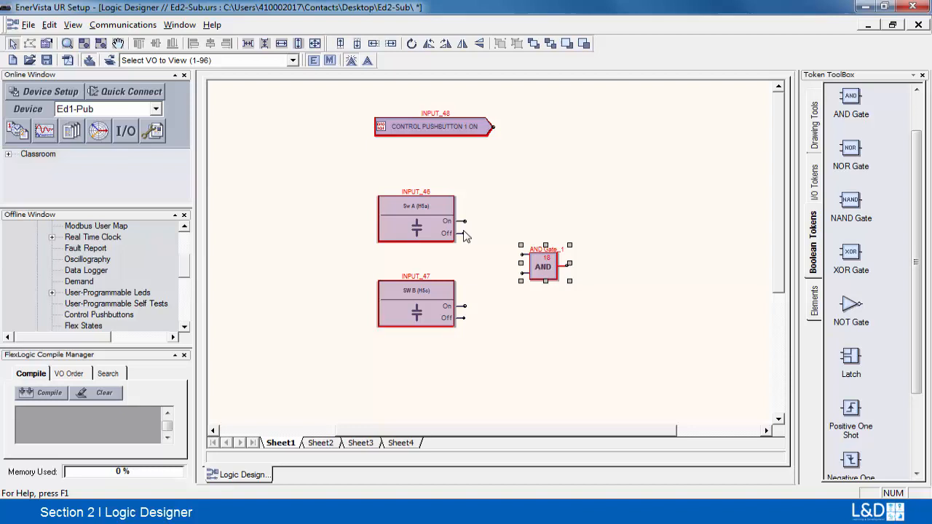
mouse_move(815, 177)
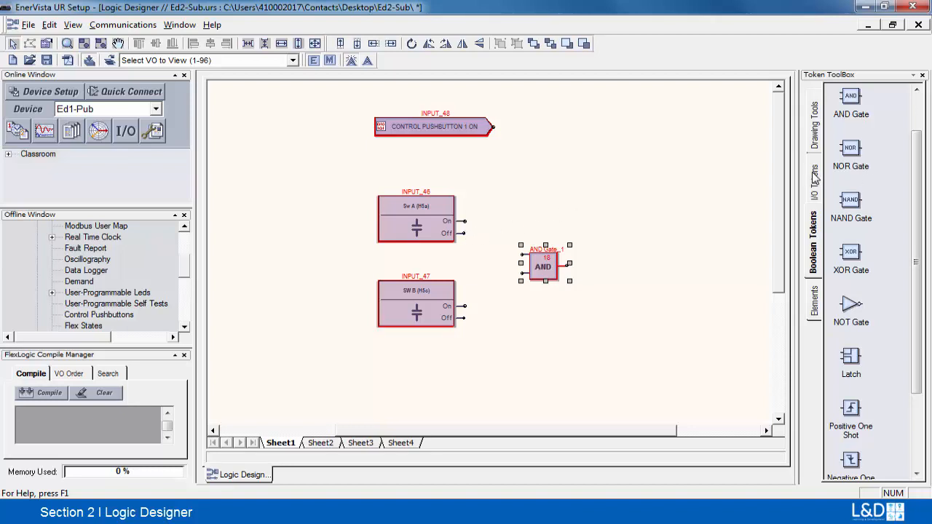
mouse_move(728, 177)
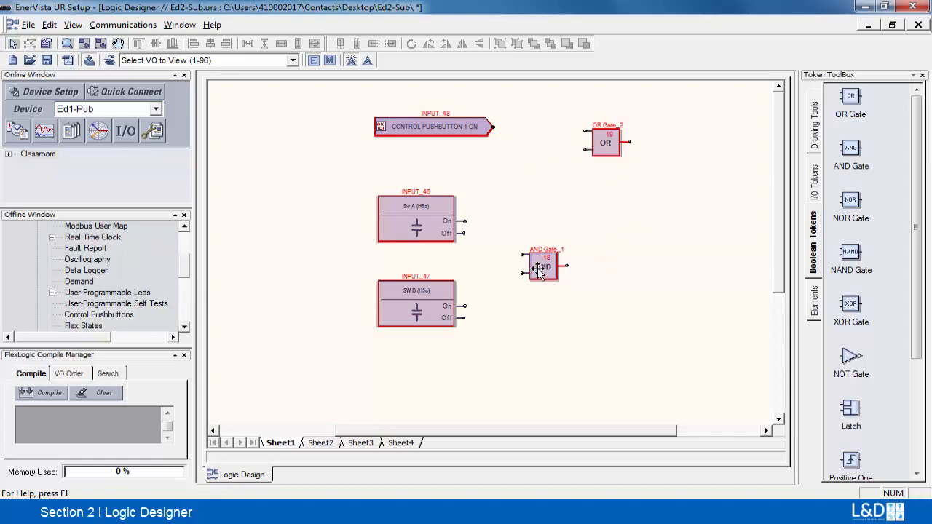
double_click(542, 265)
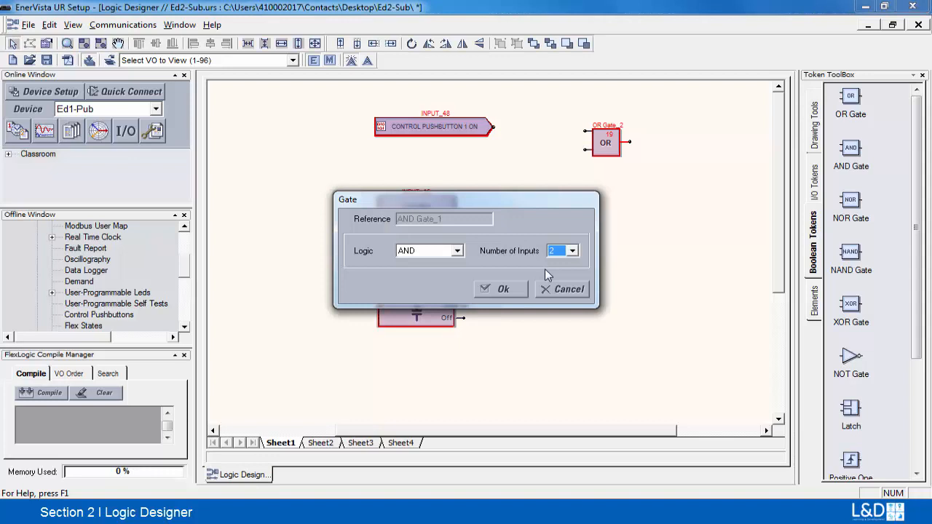
click(572, 250)
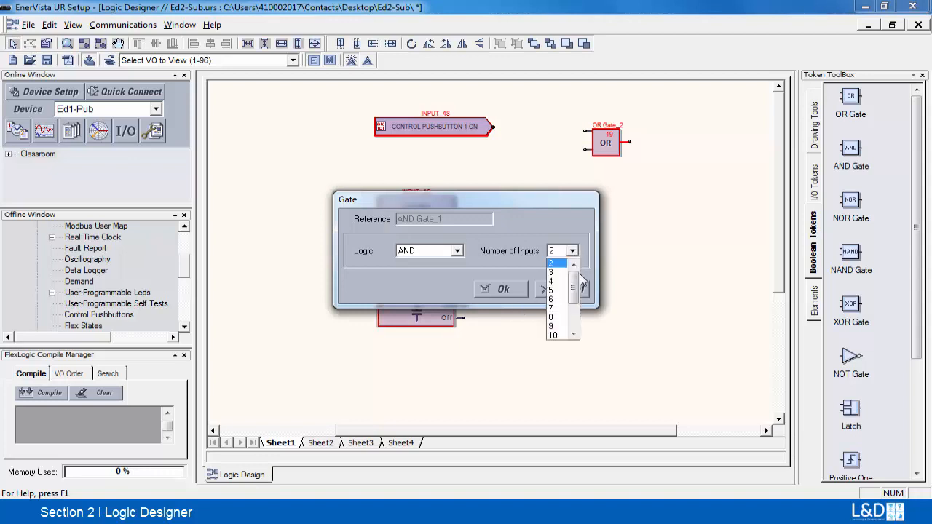
scroll(down, 3)
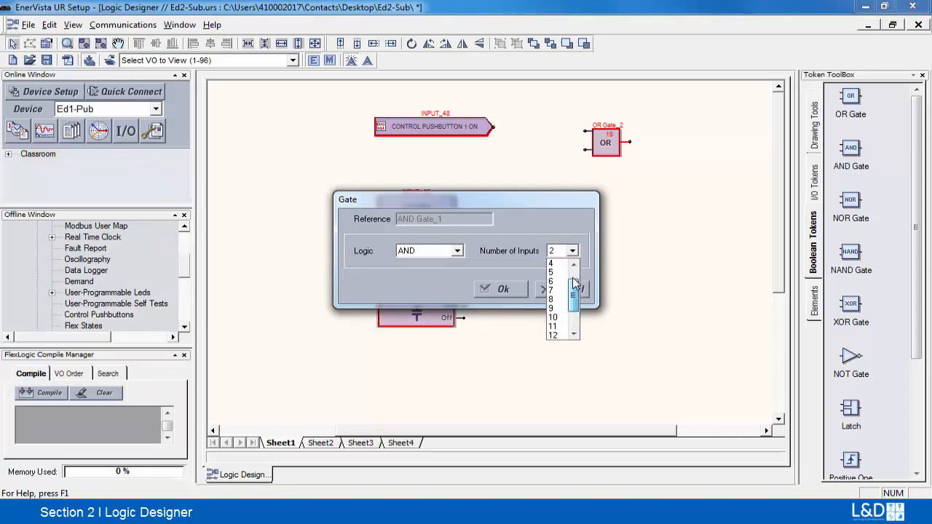
click(550, 262)
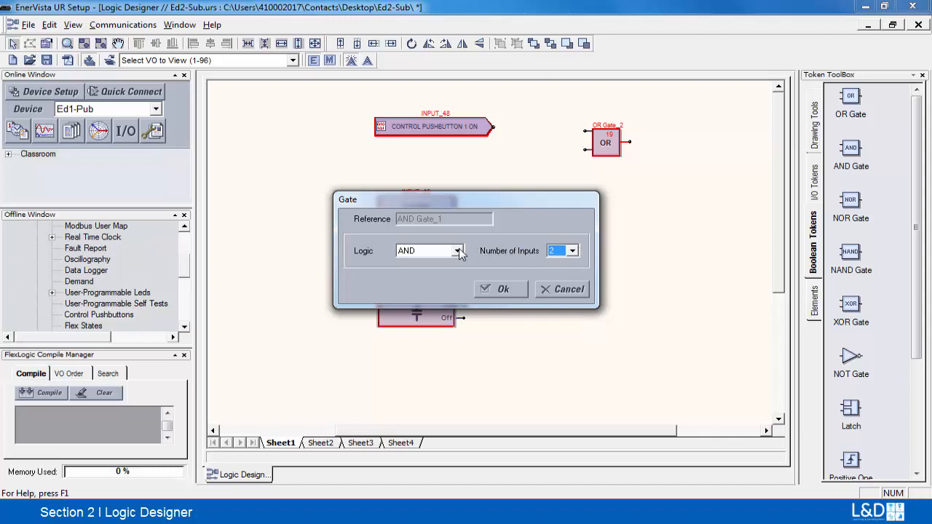
click(459, 250)
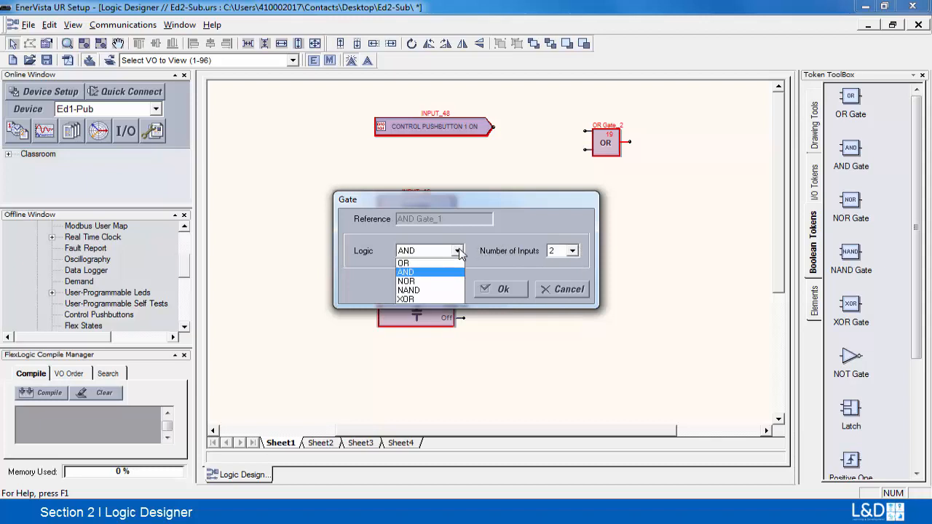
click(405, 272)
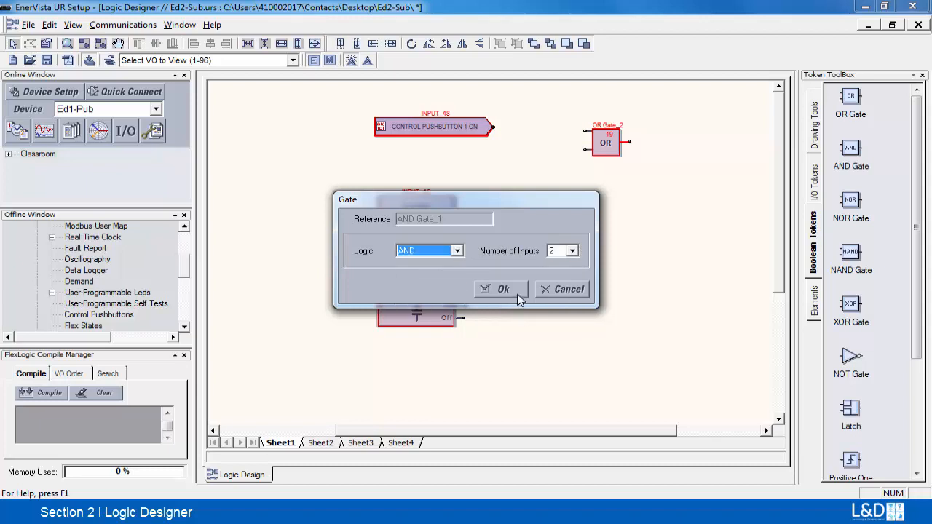
click(503, 288)
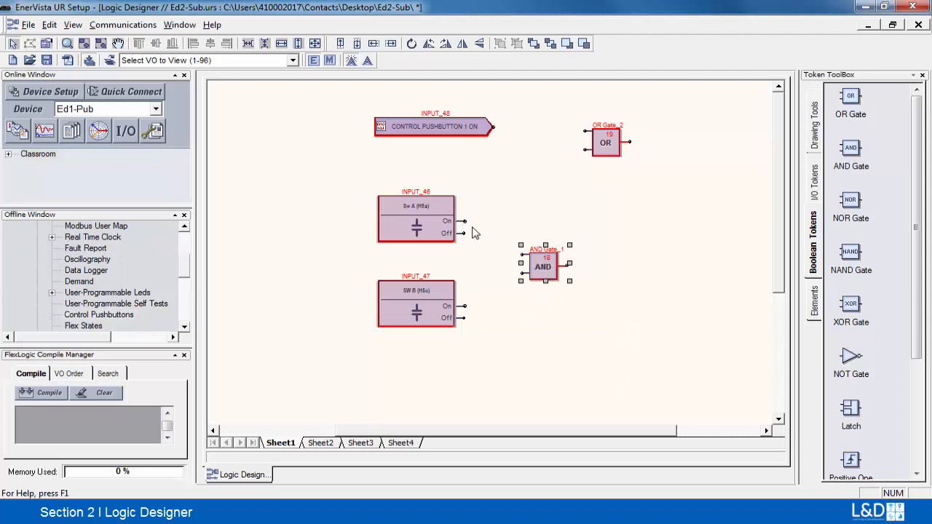
mouse_move(467, 227)
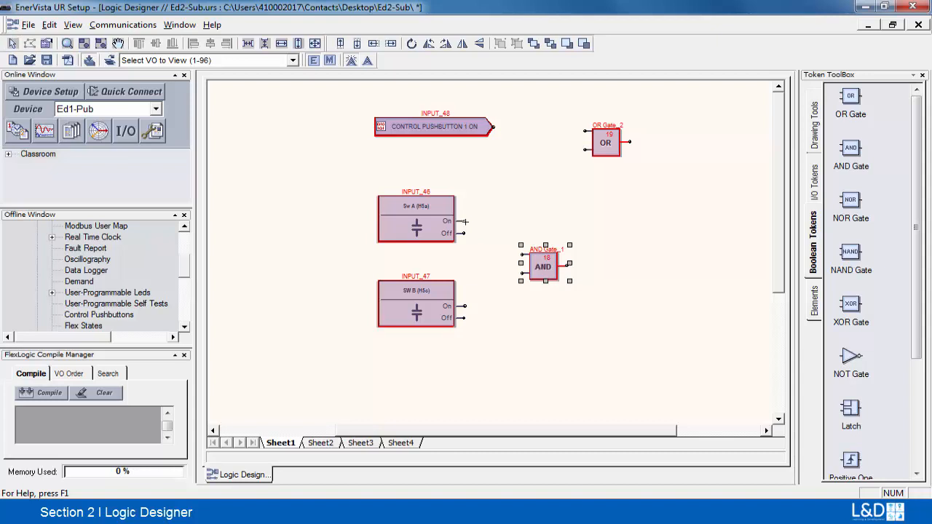
- Wire switch A's On output into the AND gate input
drag(463, 221, 520, 262)
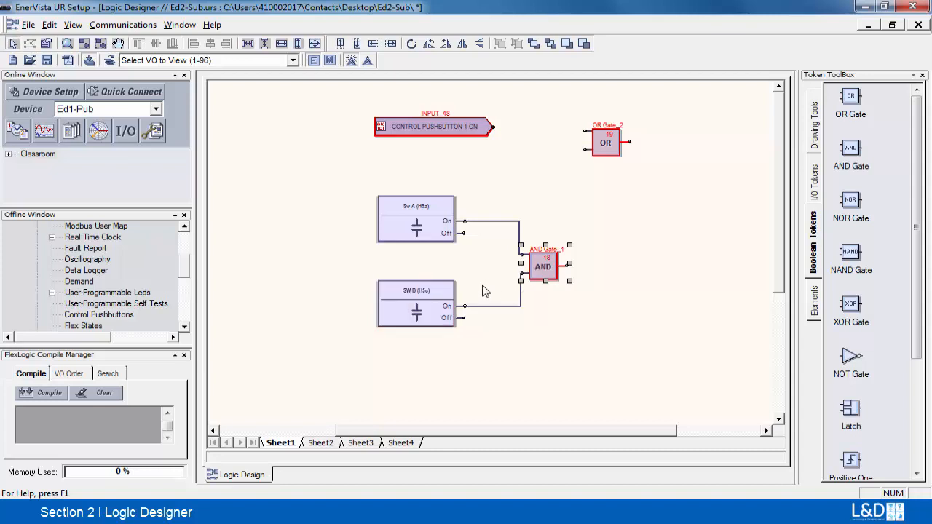
mouse_move(518, 169)
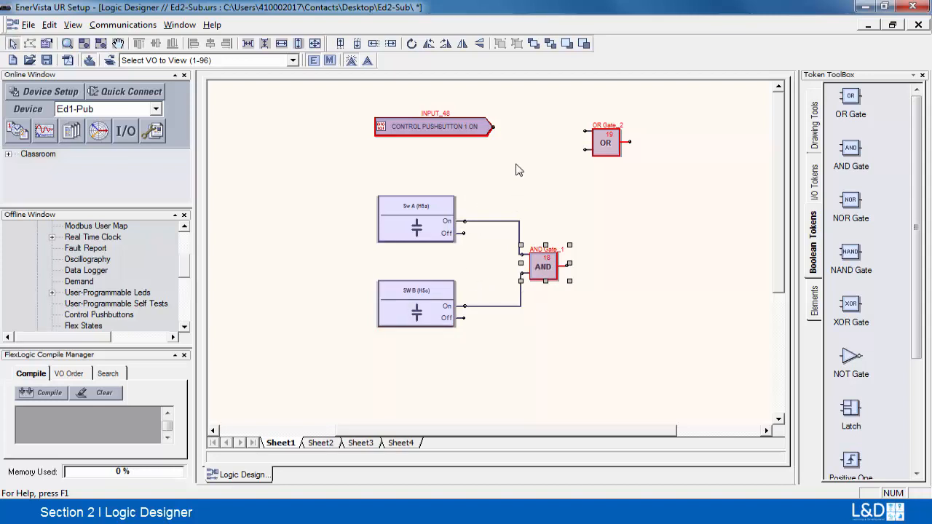
mouse_move(498, 133)
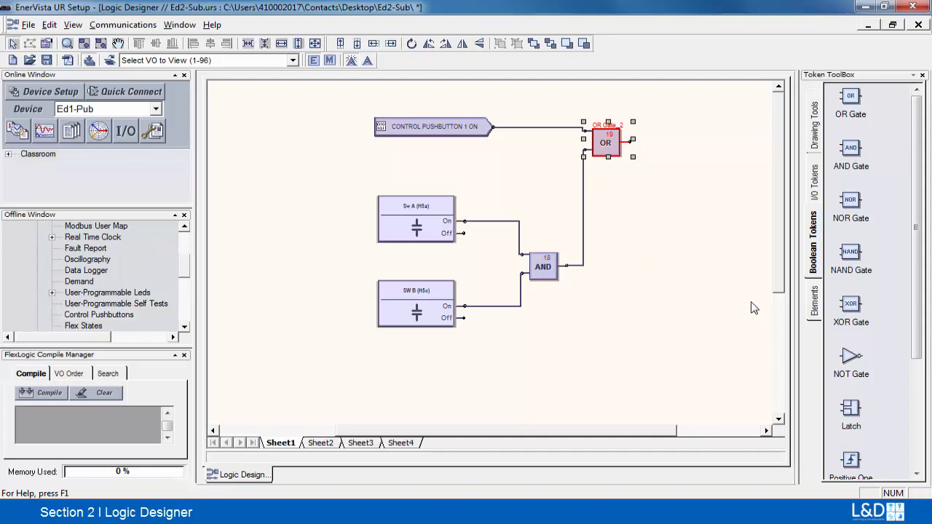
mouse_move(915, 280)
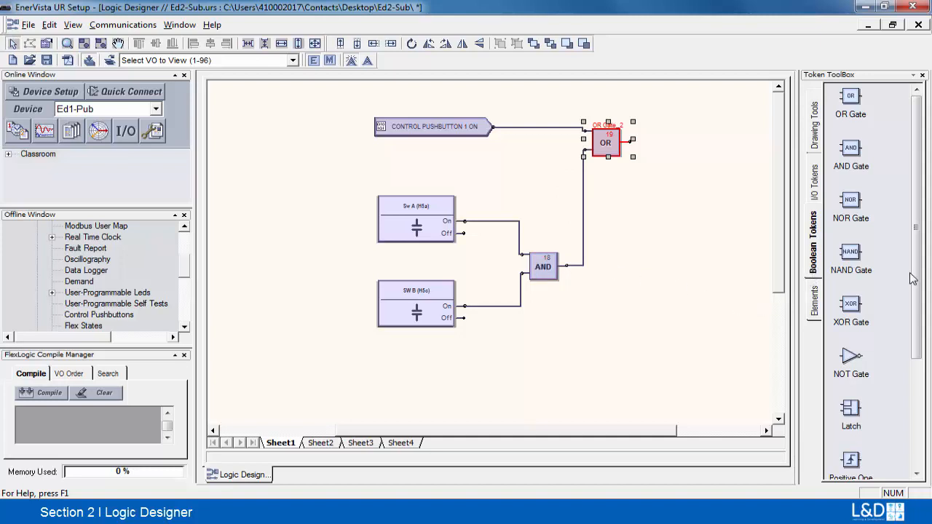
- Place a Virtual Output token beside the OR gate and bring up its properties
scroll(down, 3)
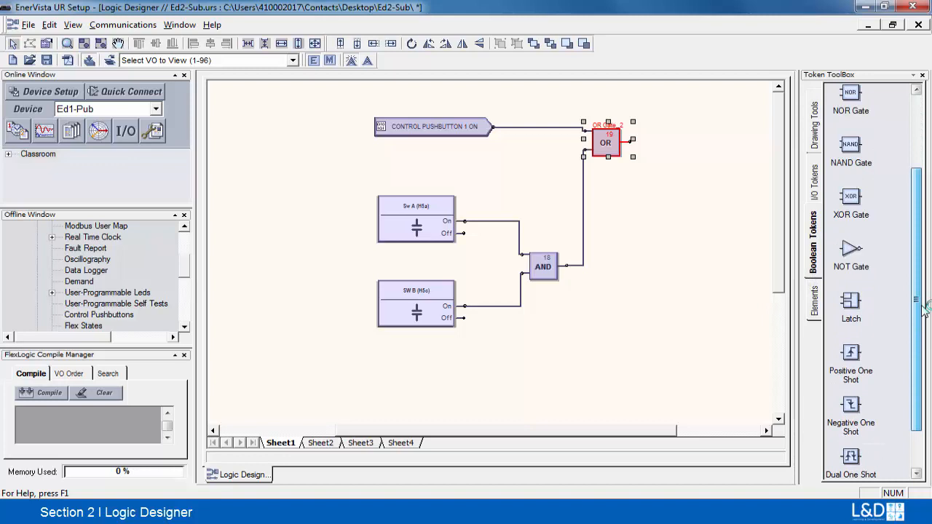
click(813, 186)
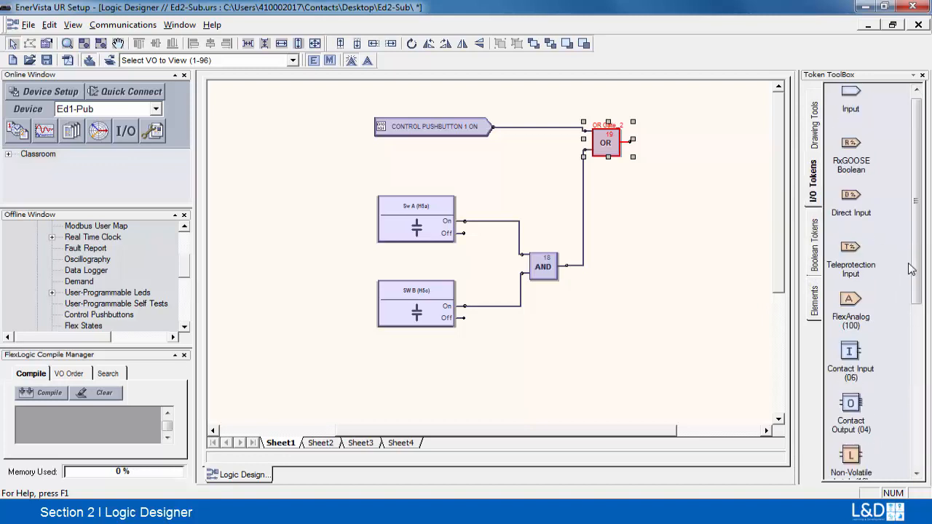
scroll(down, 3)
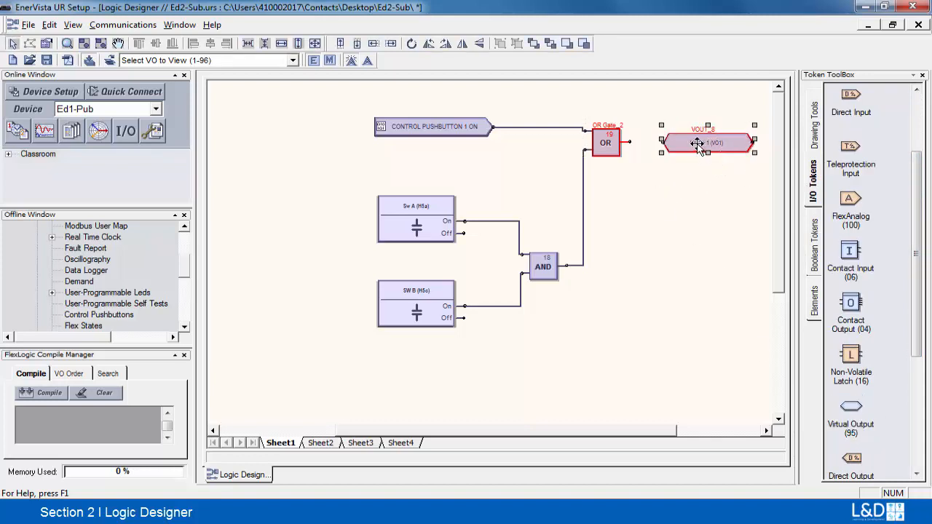
double_click(704, 143)
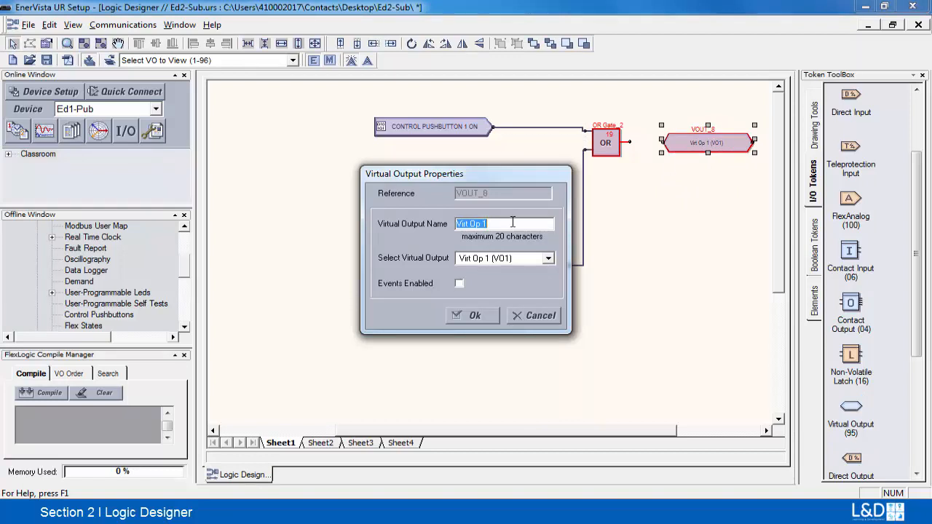
mouse_move(425, 228)
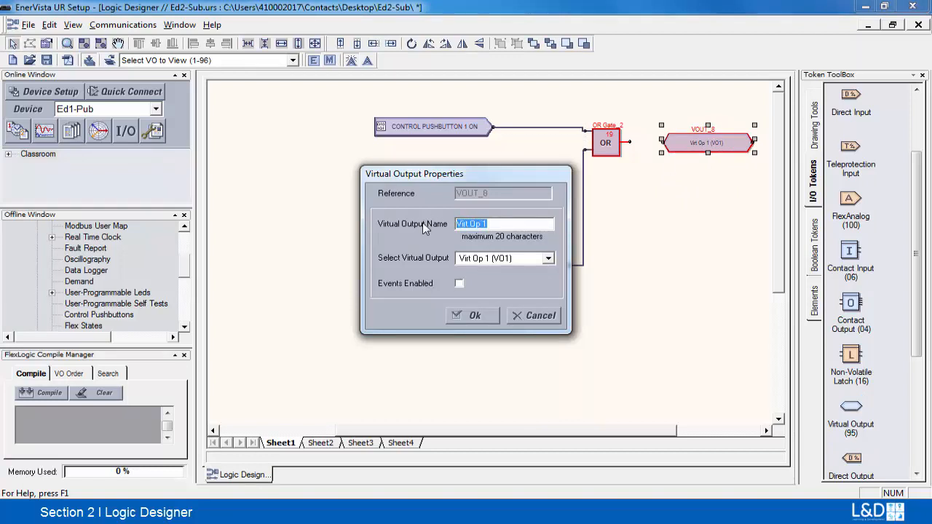
- Name the Virt Op 1 virtual output Ready and confirm
text(Ready)
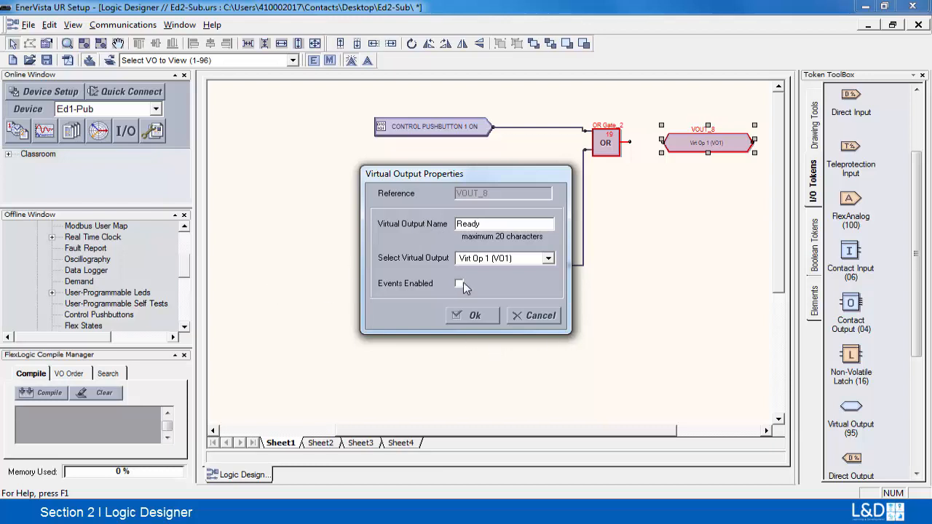
mouse_move(466, 311)
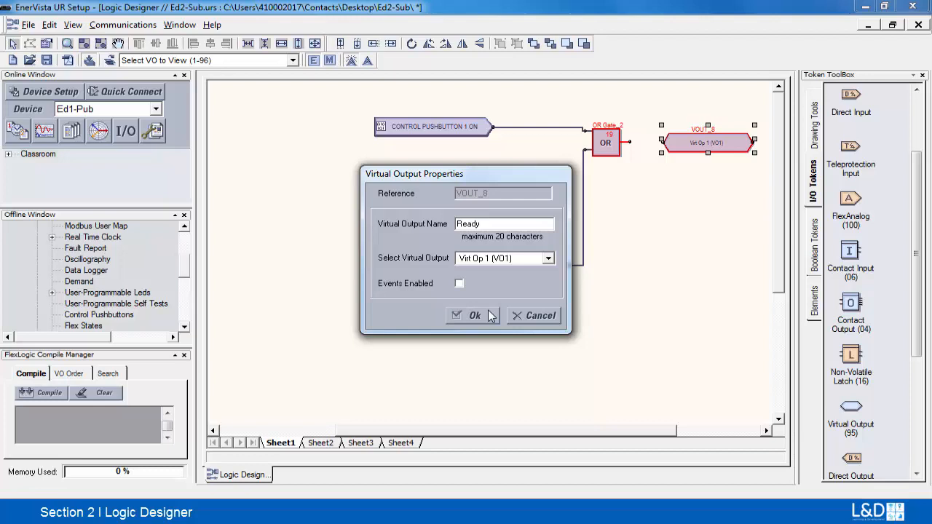
mouse_move(488, 319)
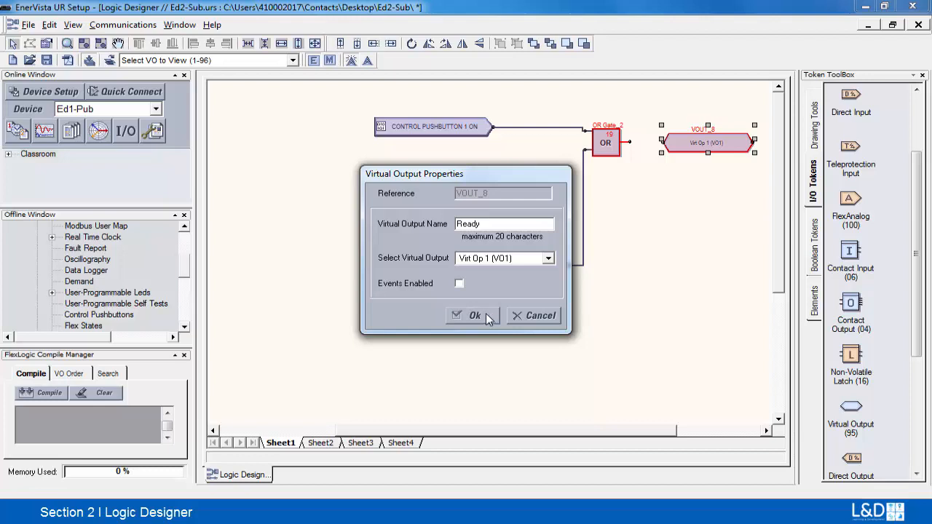
click(469, 315)
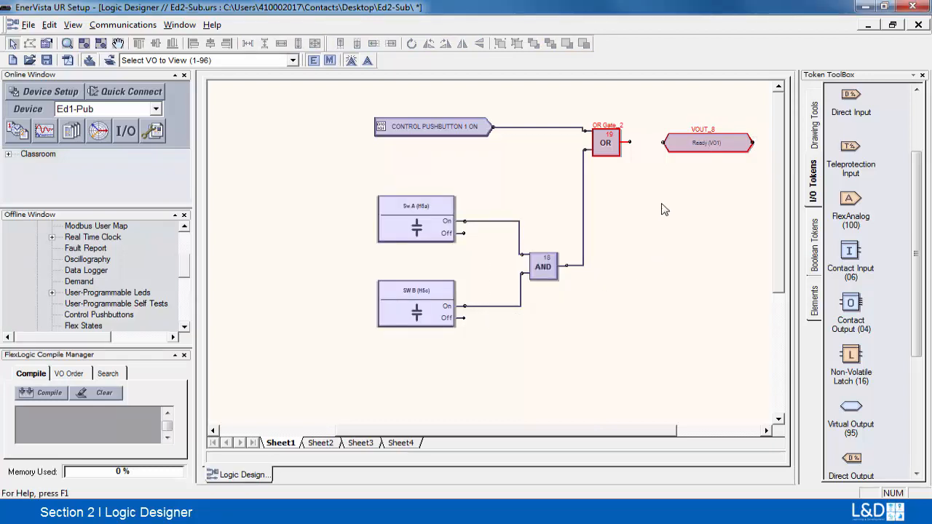